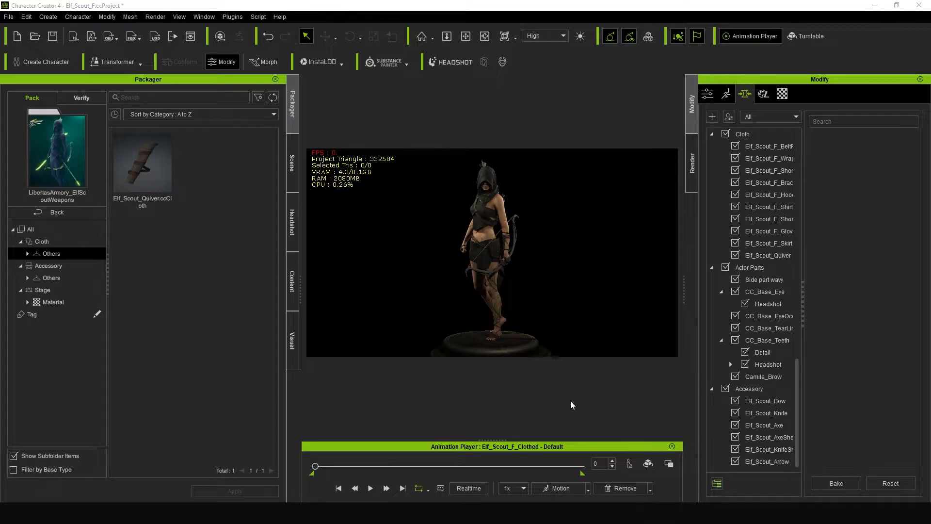
pyautogui.moveTo(525, 302)
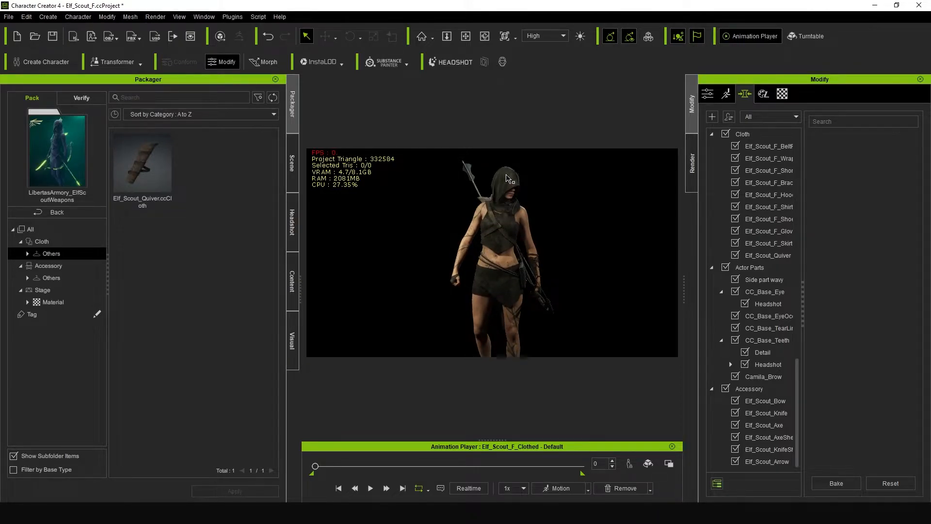
pyautogui.moveTo(509, 306)
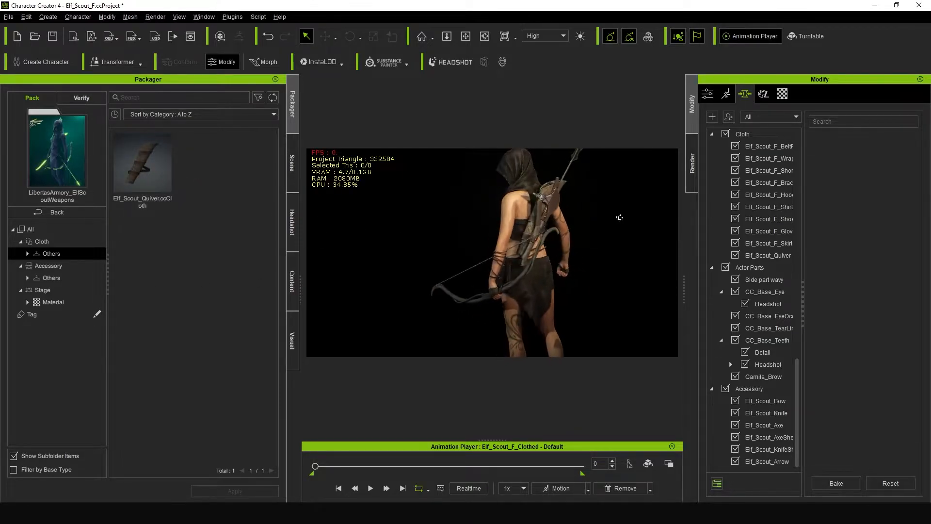
# Open Accessory > Others and inspect the Axe and KnifeSheath accessory thumbnails.
pyautogui.click(51, 277)
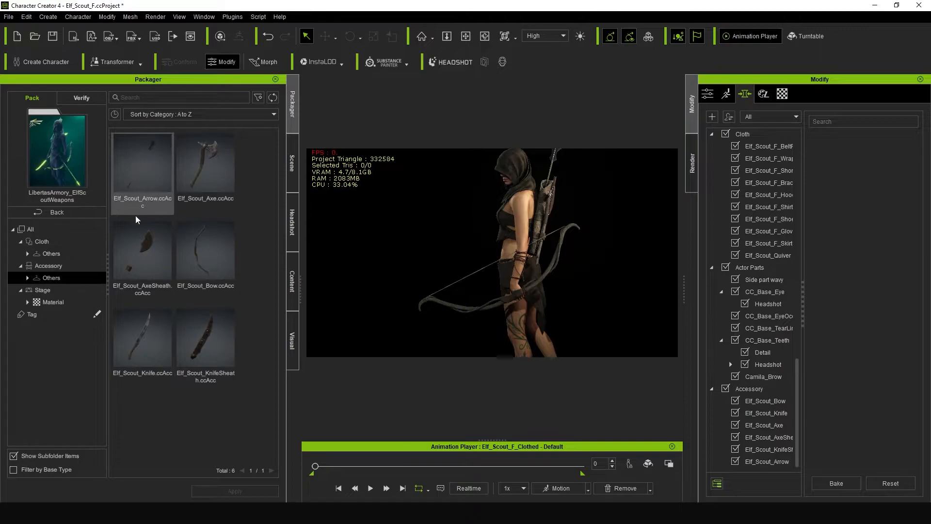
pyautogui.click(205, 170)
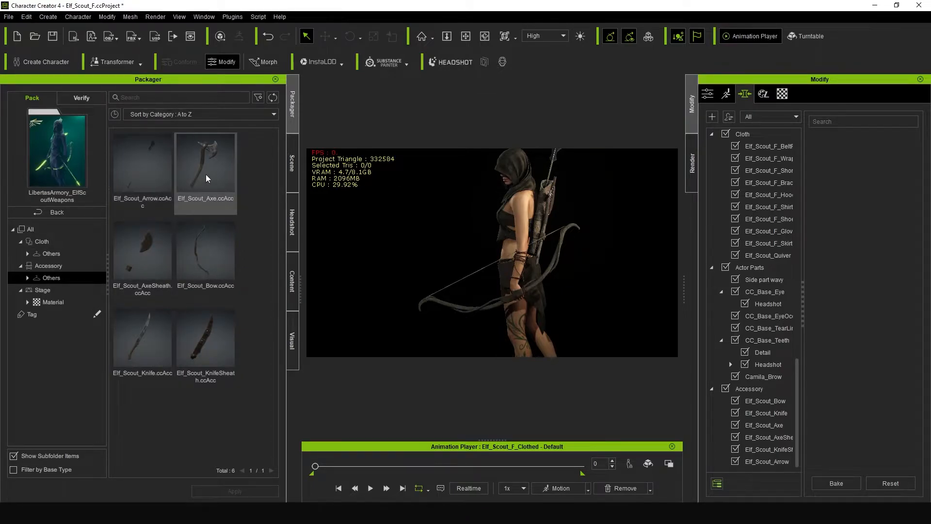
pyautogui.click(206, 338)
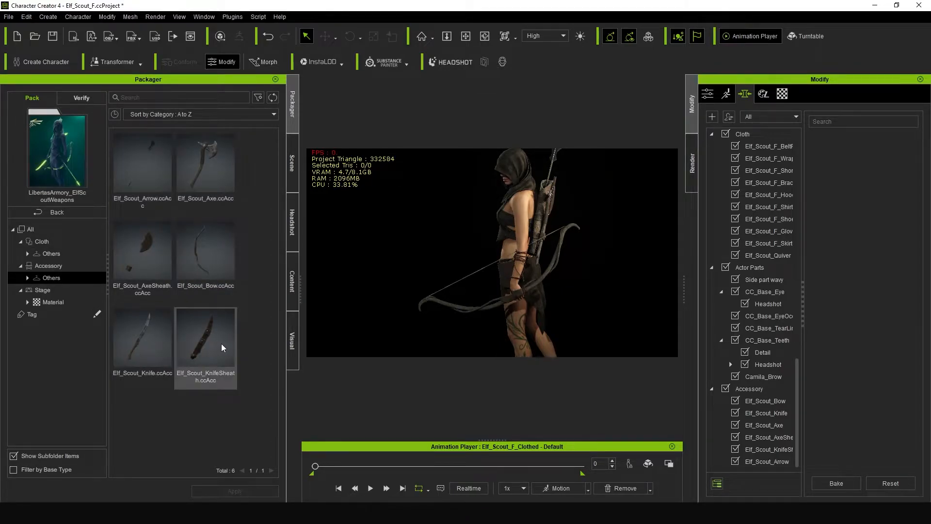
pyautogui.moveTo(217, 356)
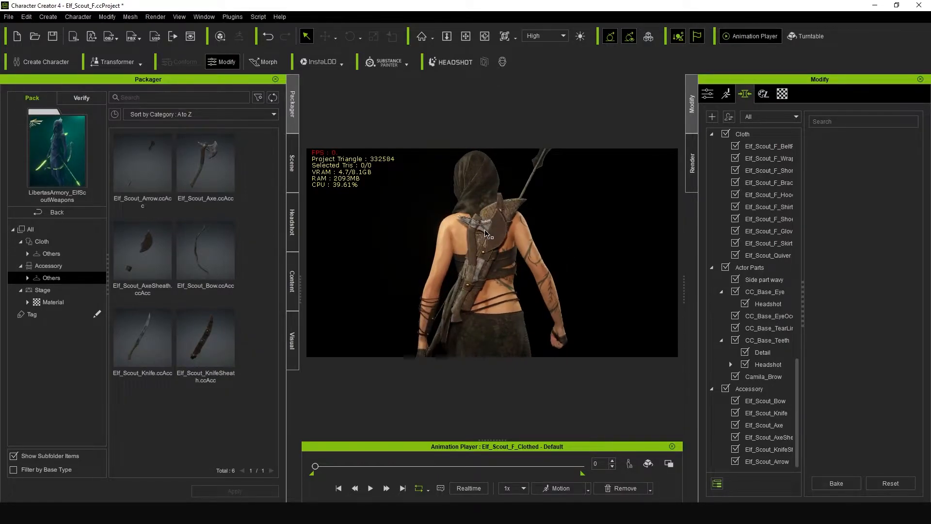
pyautogui.moveTo(515, 221)
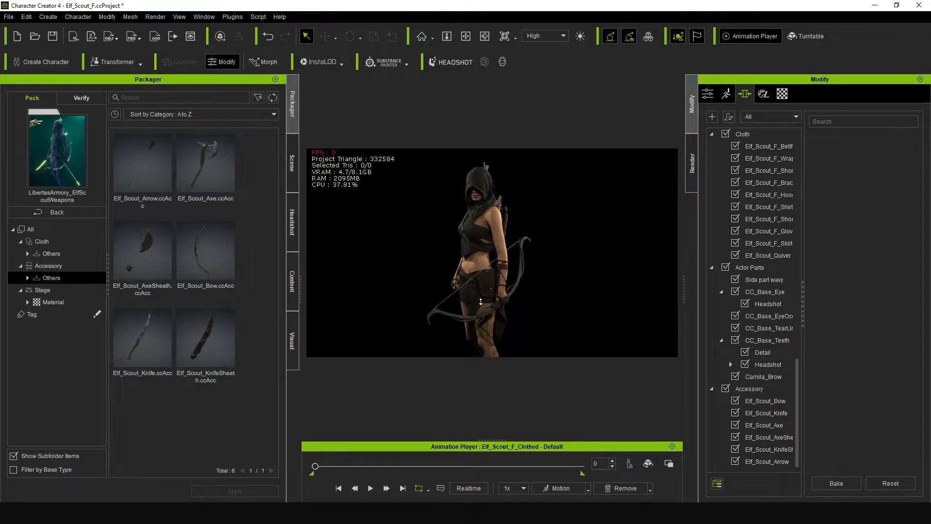
# Browse the LA_Elf_Scout_Weapons Epic, Legendary (bow), Mythical and MythicalGlow material tiers.
pyautogui.click(53, 302)
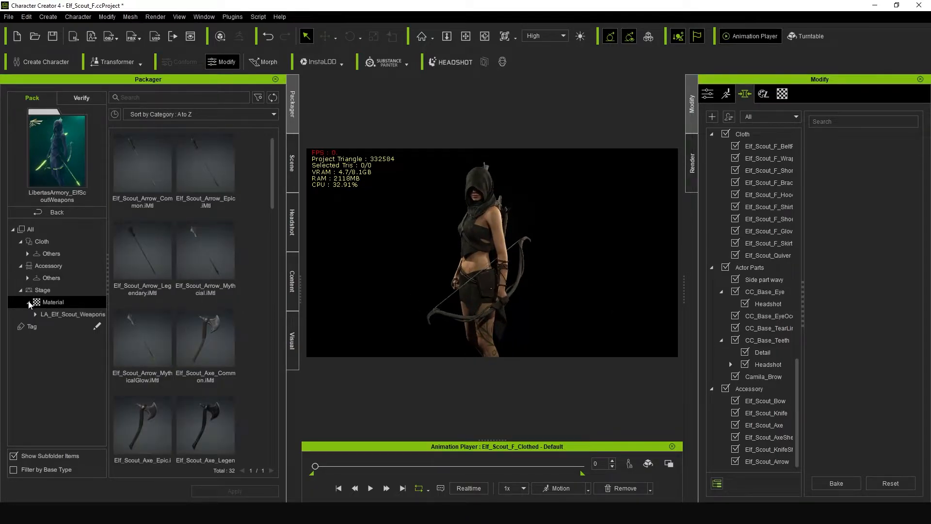
pyautogui.click(35, 314)
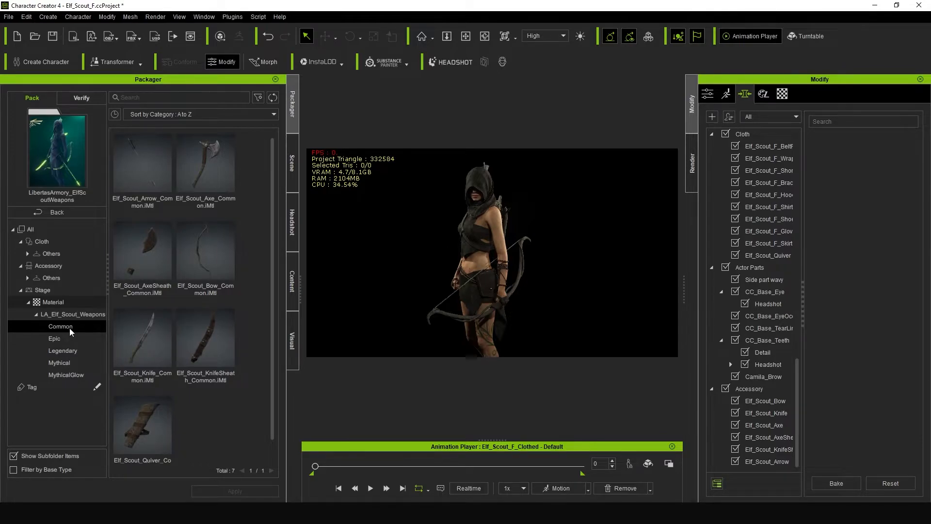
pyautogui.moveTo(391, 277)
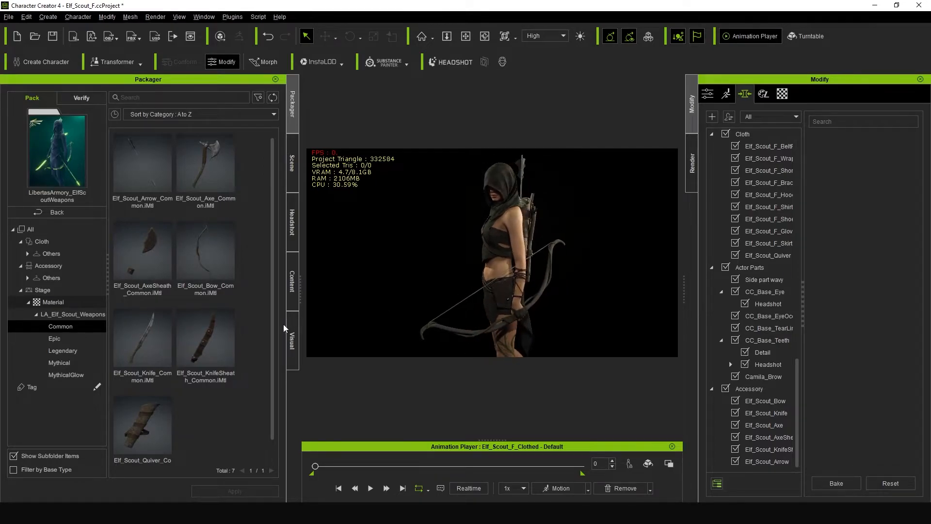
pyautogui.click(54, 338)
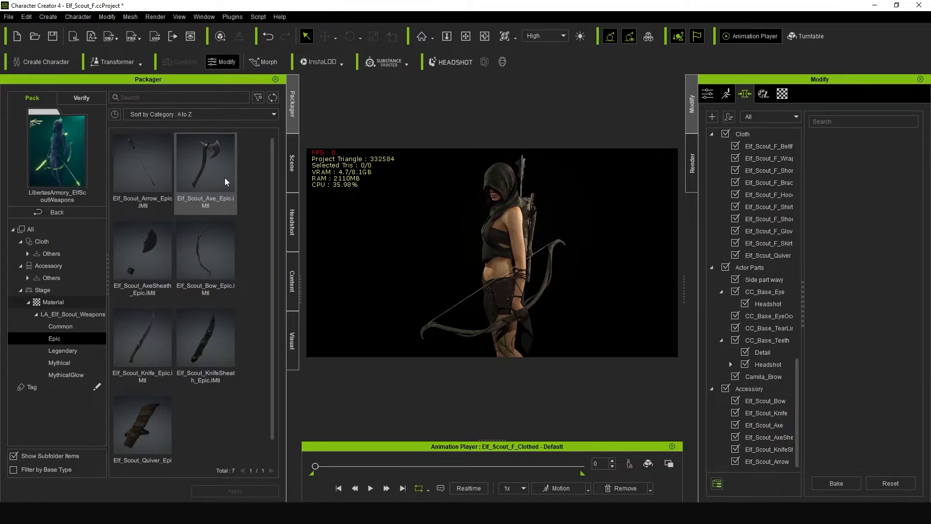
pyautogui.click(53, 350)
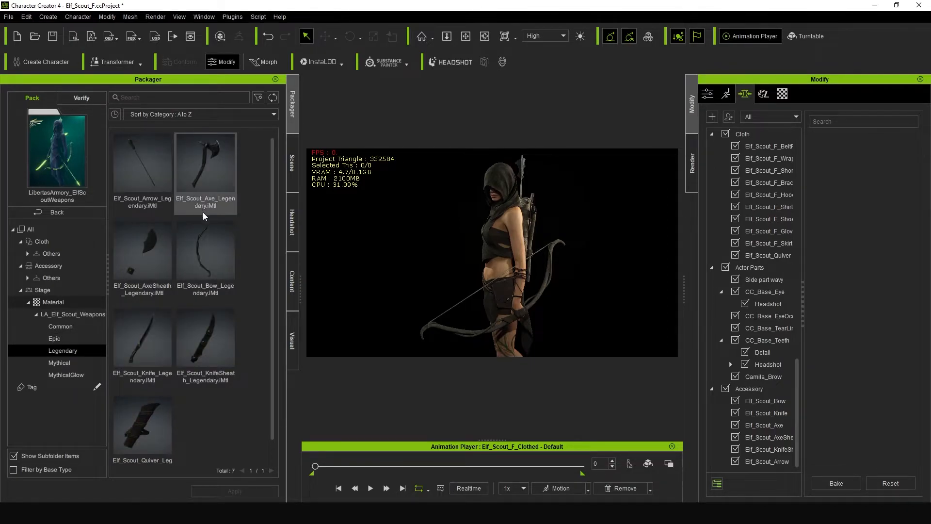
pyautogui.click(204, 259)
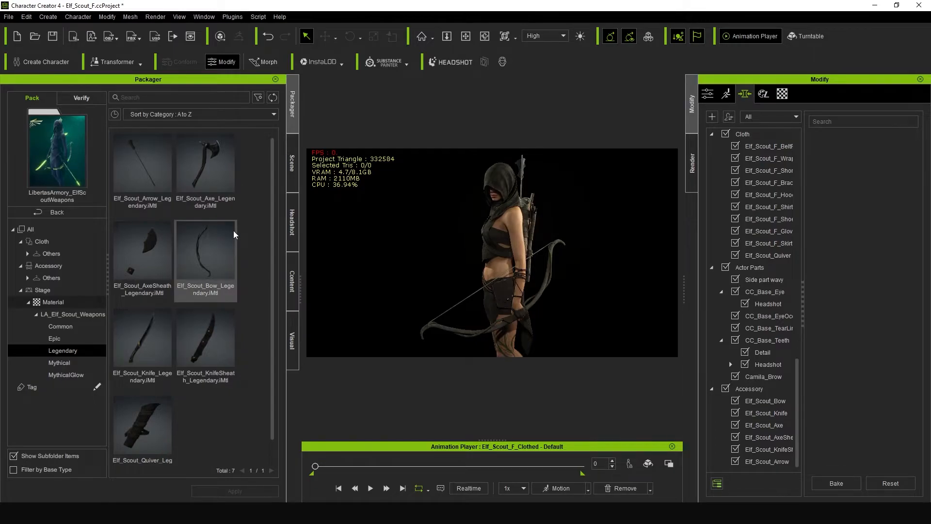
pyautogui.moveTo(226, 291)
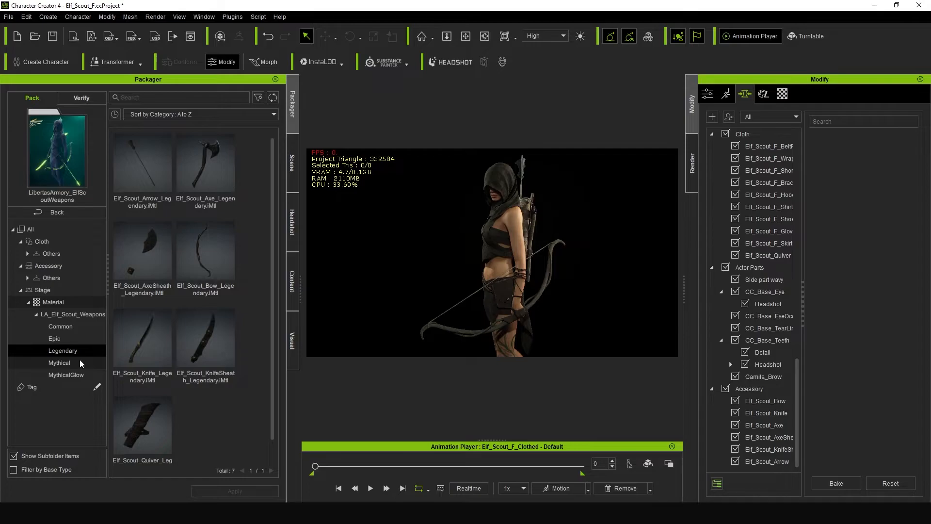
pyautogui.click(59, 363)
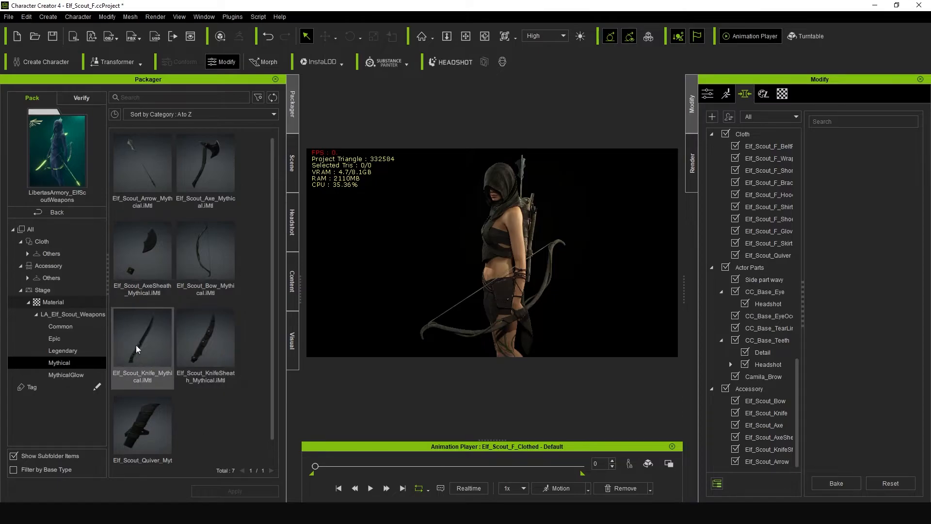
pyautogui.click(65, 375)
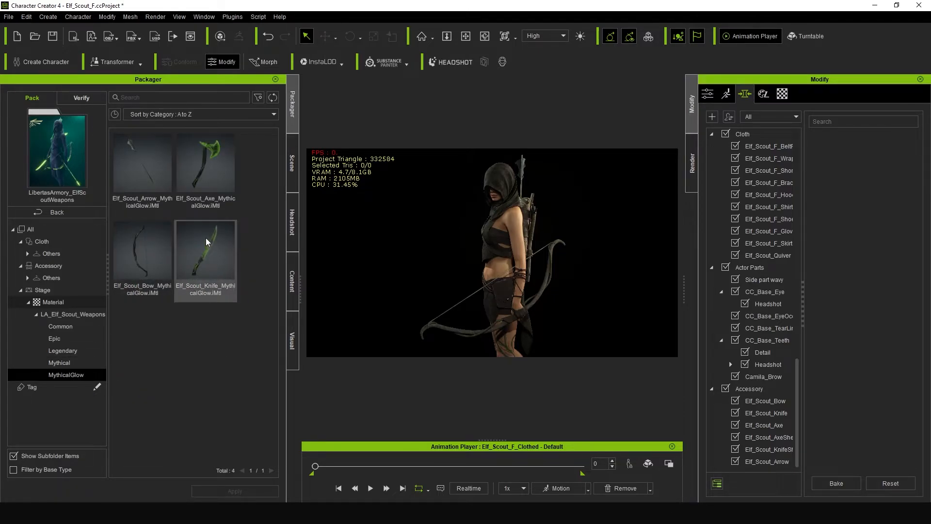
# Reopen the Mythical folder under LA_Elf_Scout_Weapons to list its seven materials.
pyautogui.click(205, 172)
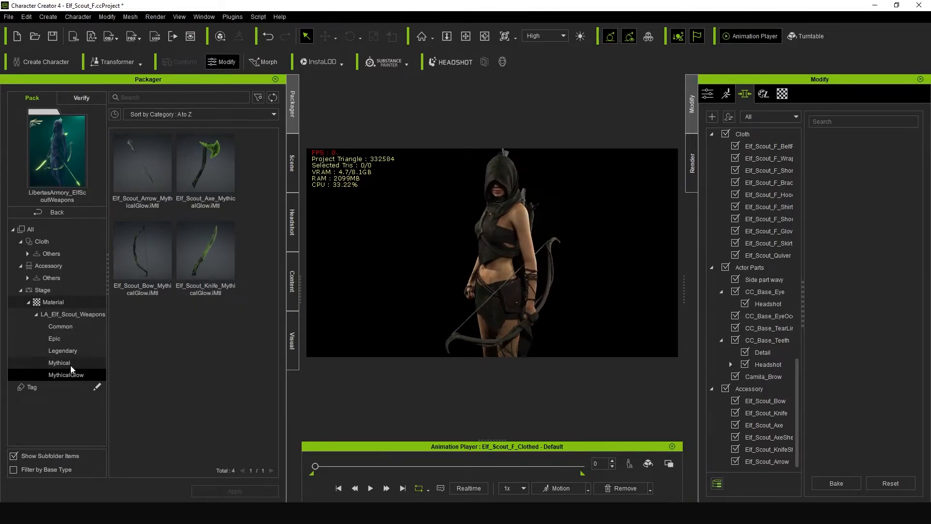
pyautogui.click(59, 362)
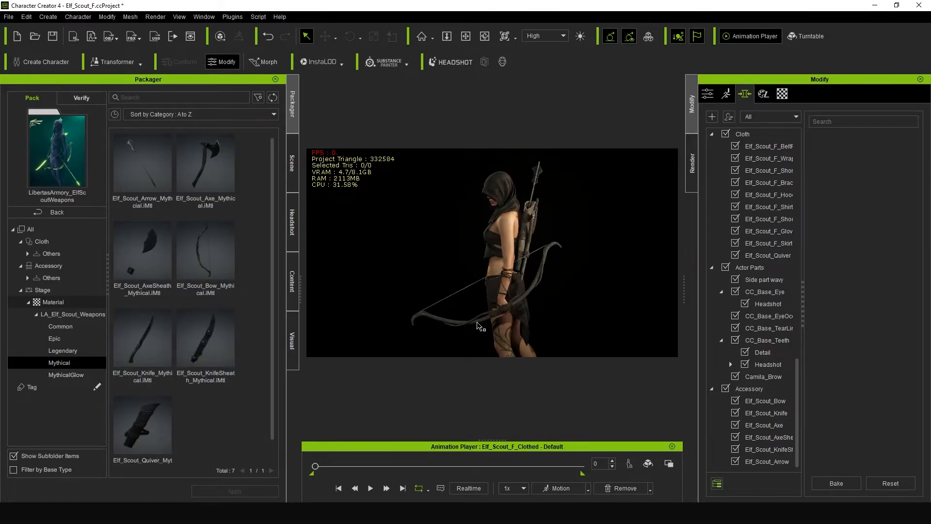
# Select the bow in the viewport to reach its morphs.
pyautogui.click(766, 401)
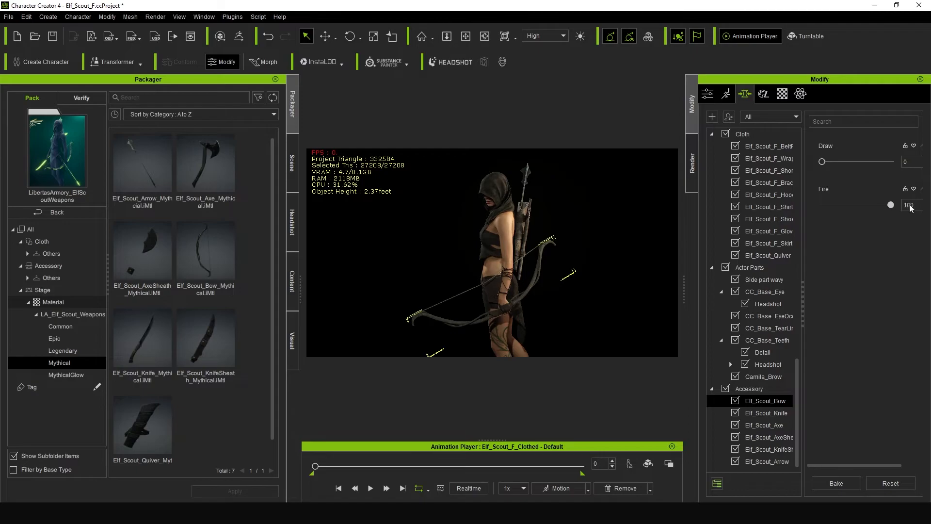
pyautogui.moveTo(545, 251)
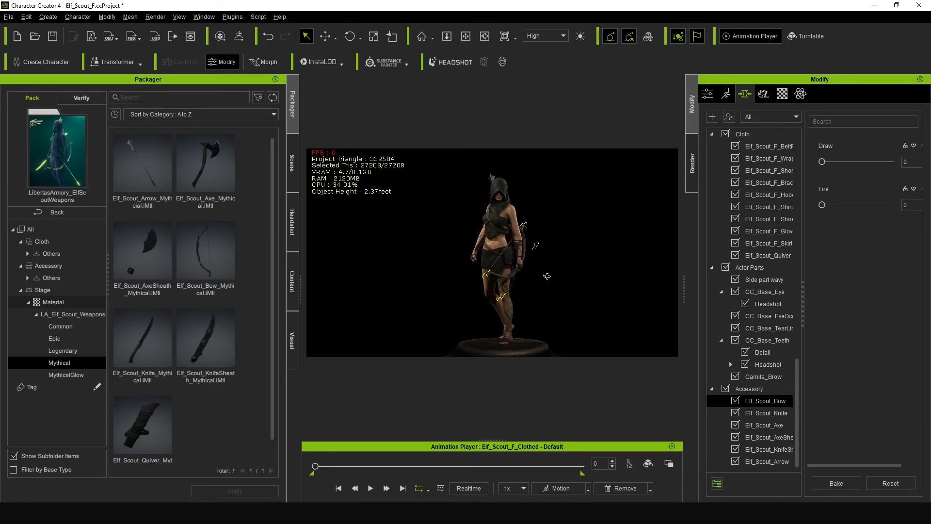
pyautogui.moveTo(587, 299)
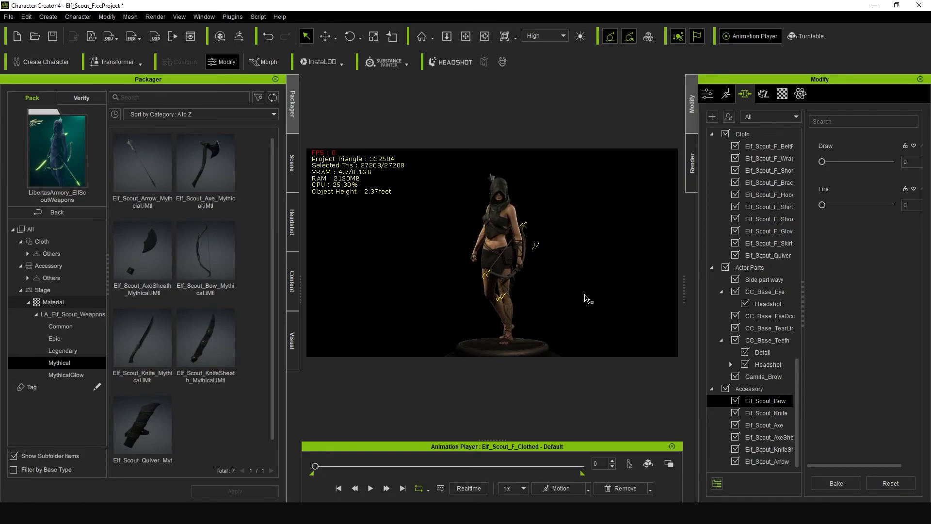